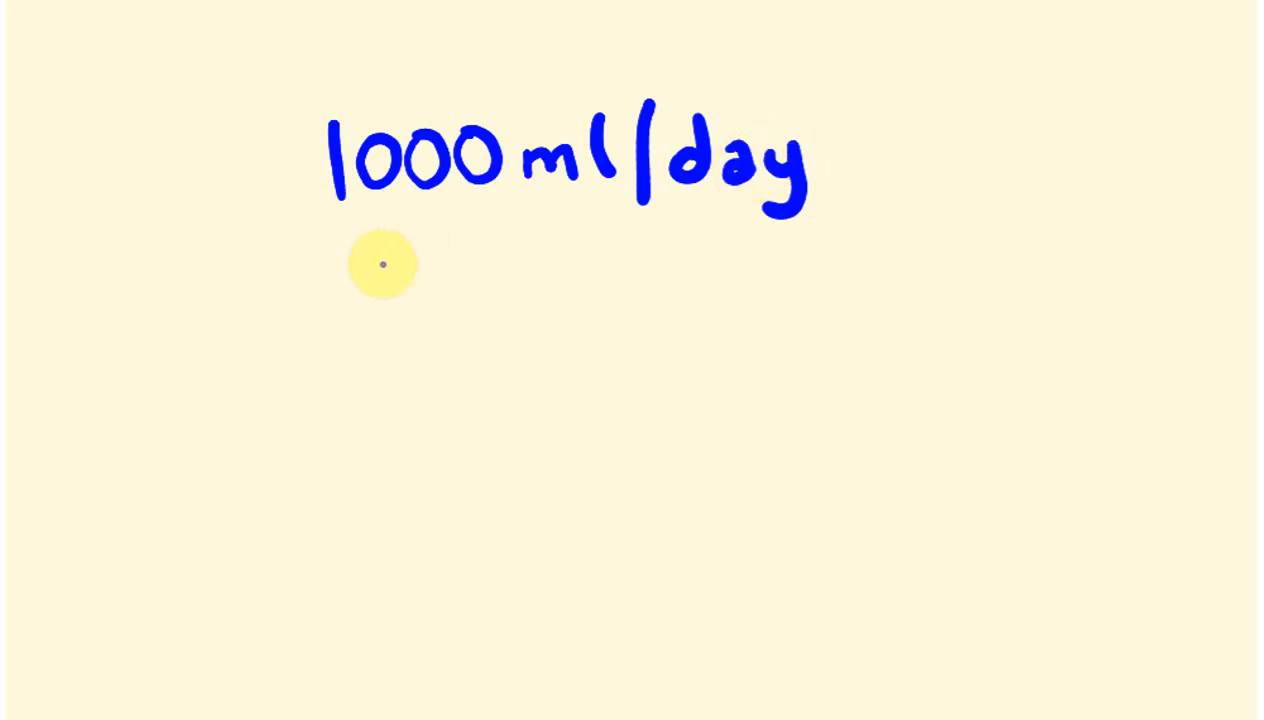
# - Handwrite "1000 ml/day" in blue ink near the top of the page
pyautogui.moveTo(380, 265); pyautogui.dragTo(510, 290)
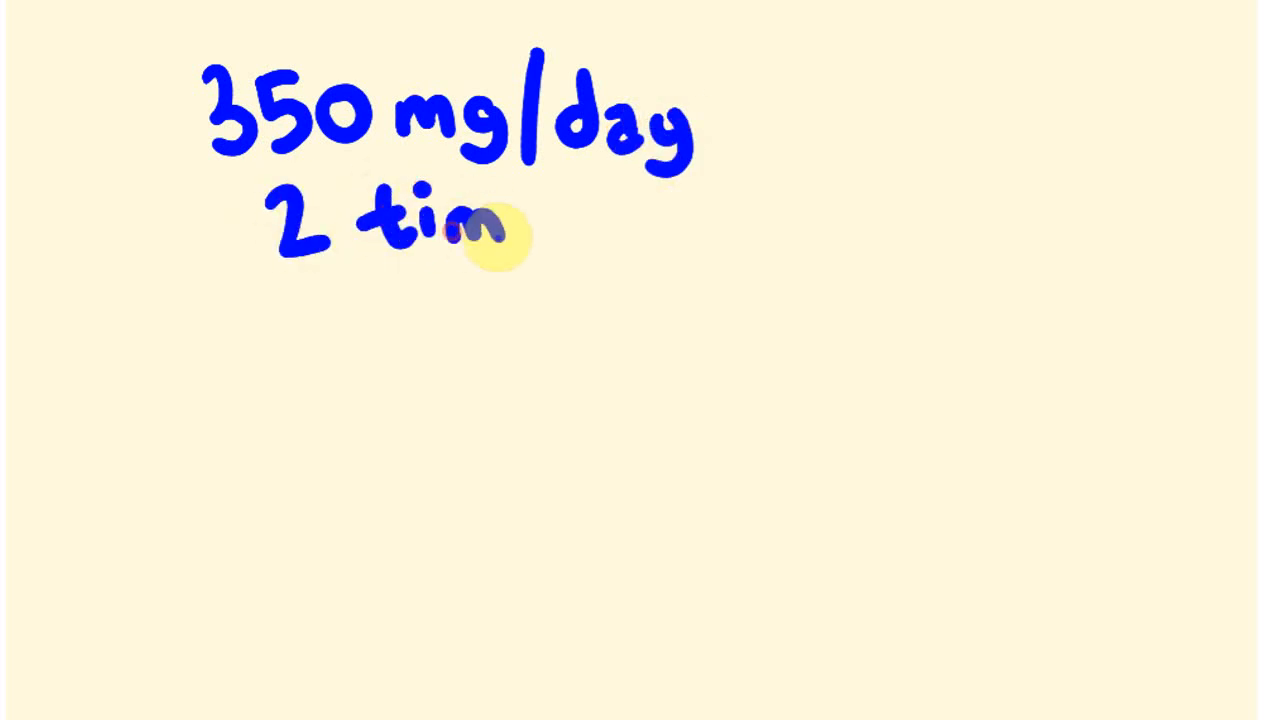
pyautogui.moveTo(545, 230)
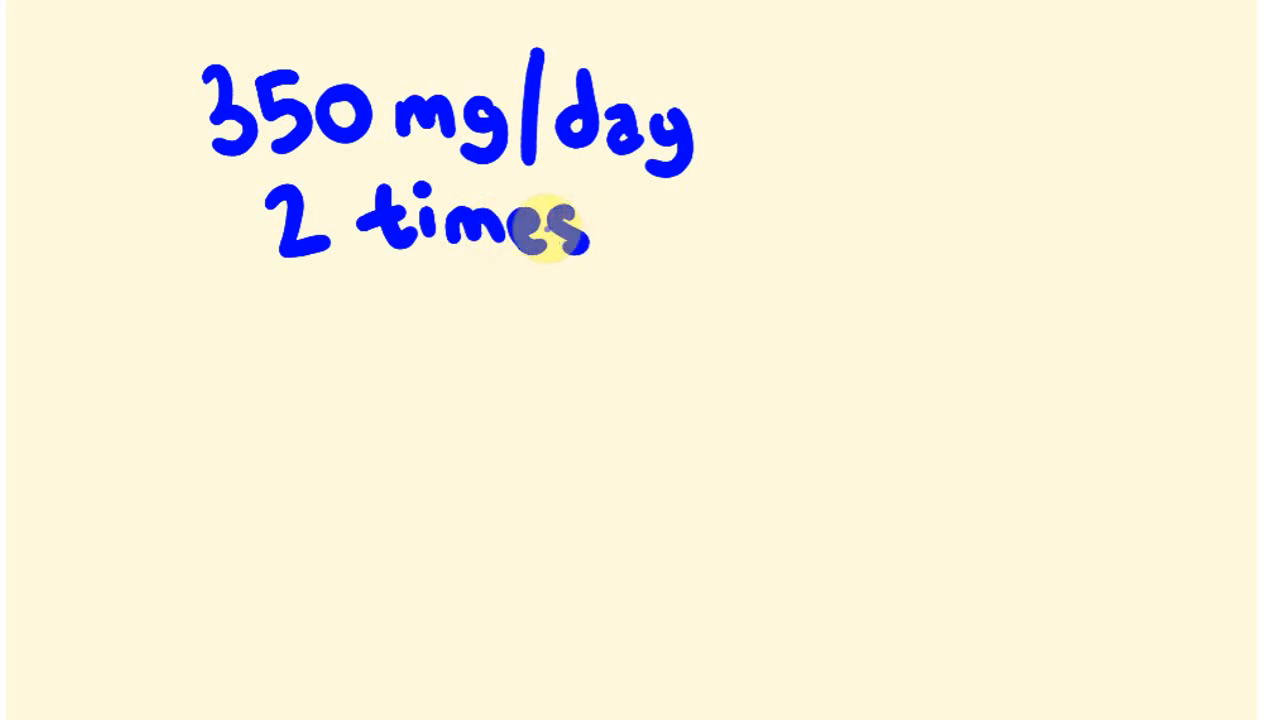
pyautogui.moveTo(162, 358)
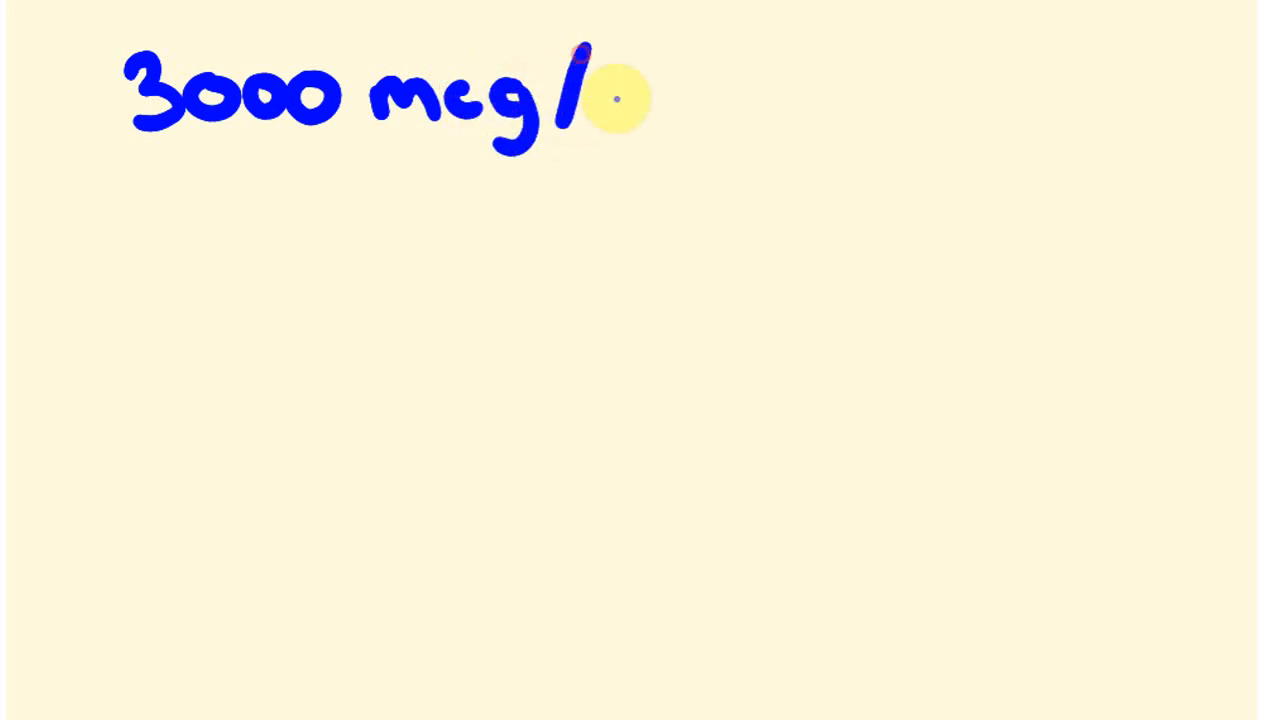
# - Handwrite the unit after "3000 mcg/" at the top left in blue ink
pyautogui.moveTo(600, 100); pyautogui.dragTo(720, 110)
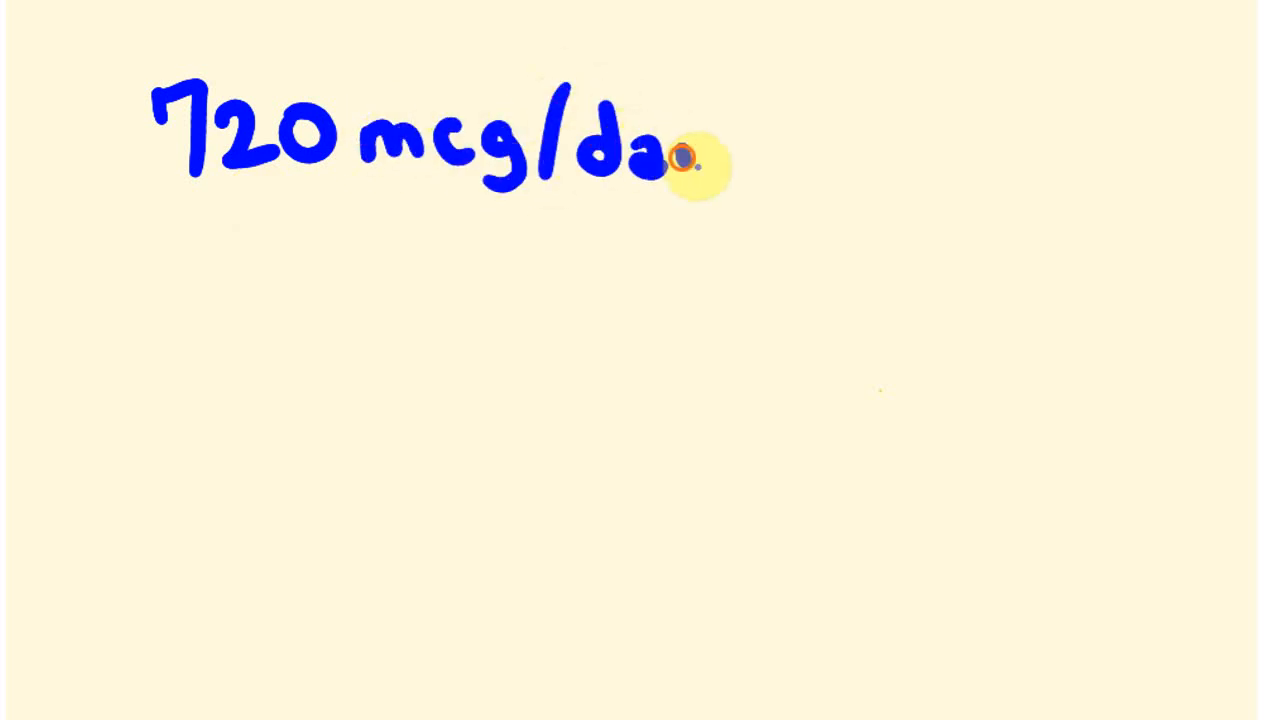
# - Finish "720 mcg/day" with the last letter of "day" in blue ink
pyautogui.moveTo(680, 160); pyautogui.dragTo(710, 200)
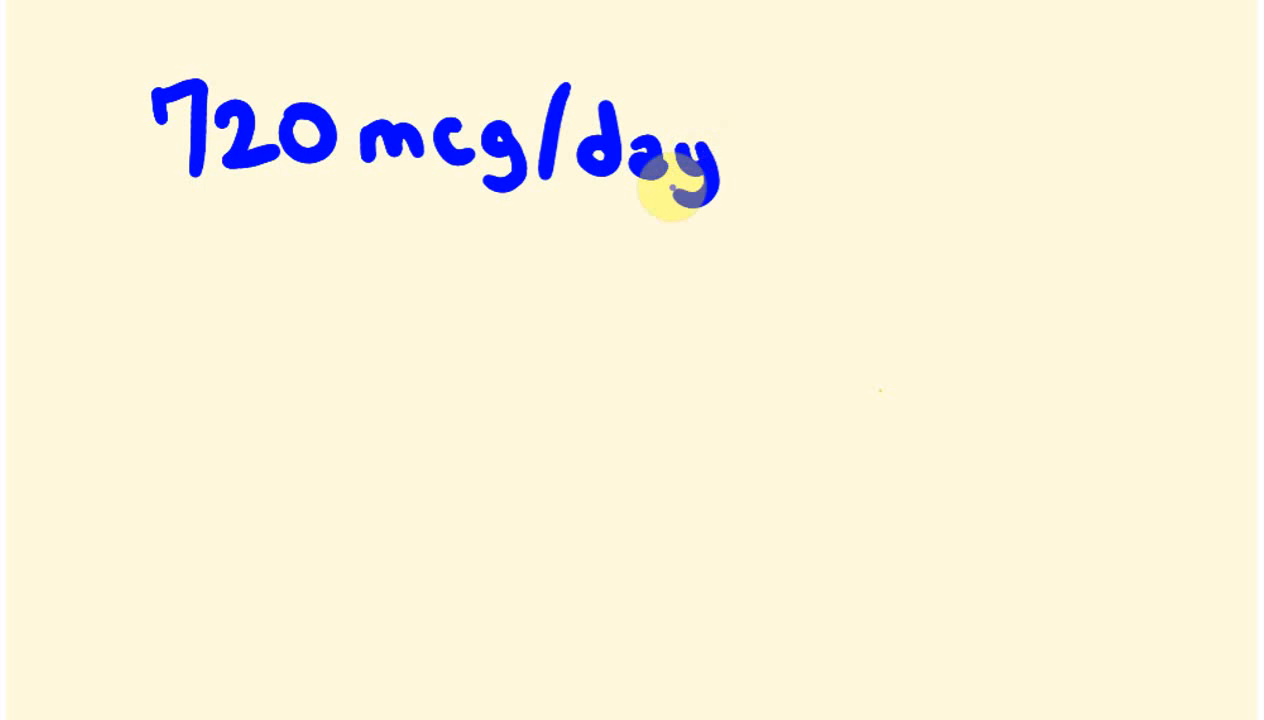